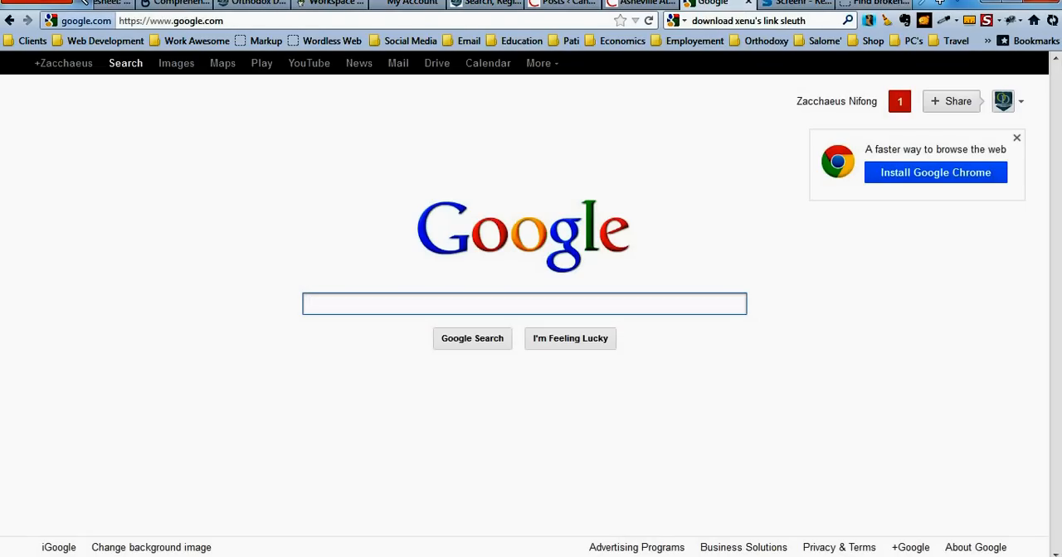
# - Search Google for "download xenu's link sleuth" and look through the results
pyautogui.click(524, 304)
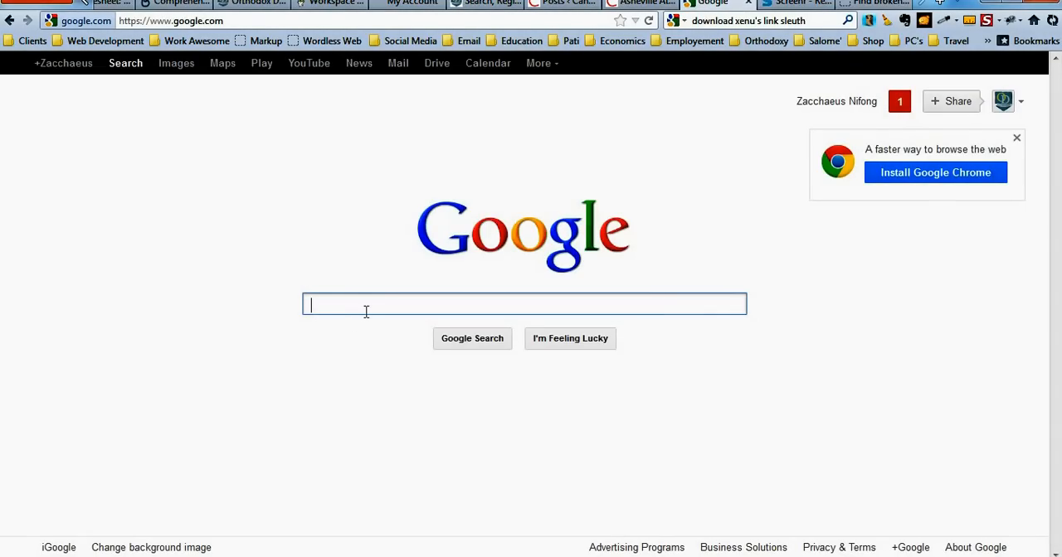
pyautogui.click(749, 20)
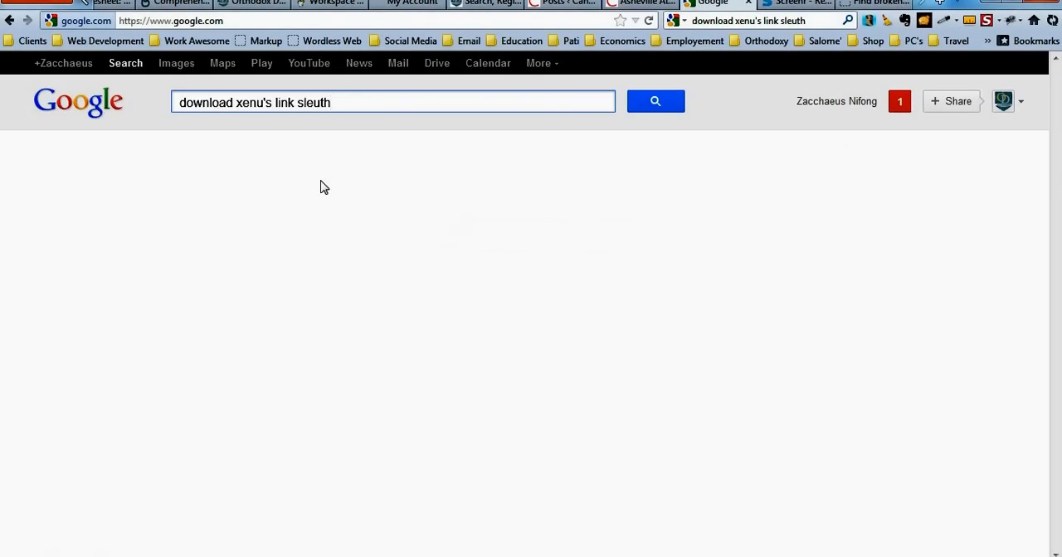
pyautogui.click(390, 101)
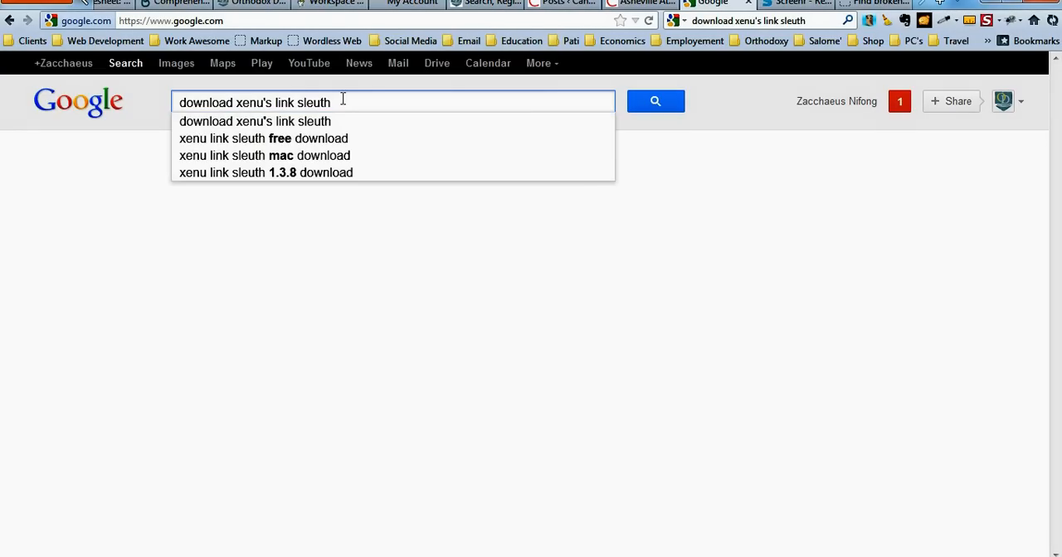
pyautogui.click(654, 99)
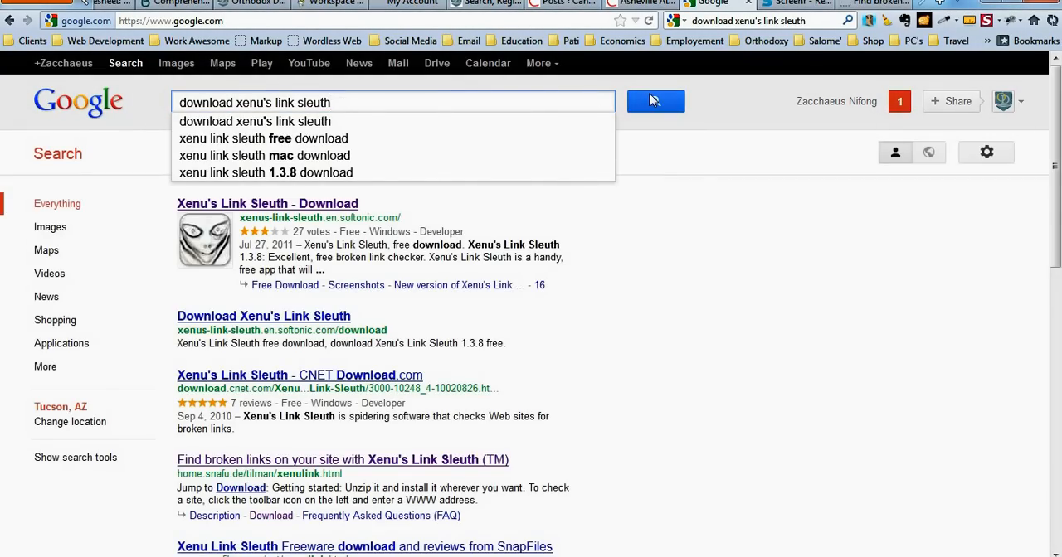
pyautogui.click(653, 102)
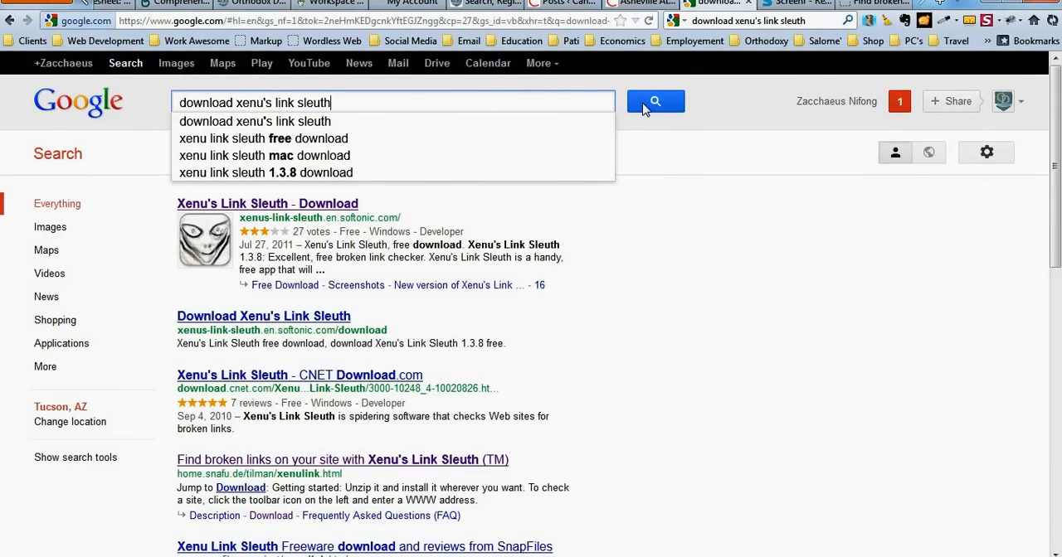
pyautogui.click(654, 101)
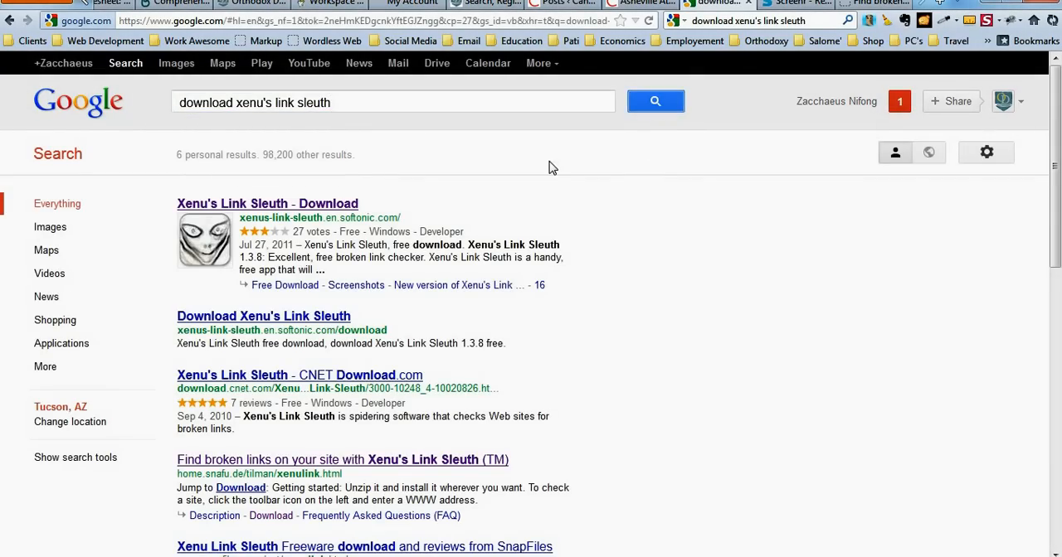
pyautogui.moveTo(307, 468)
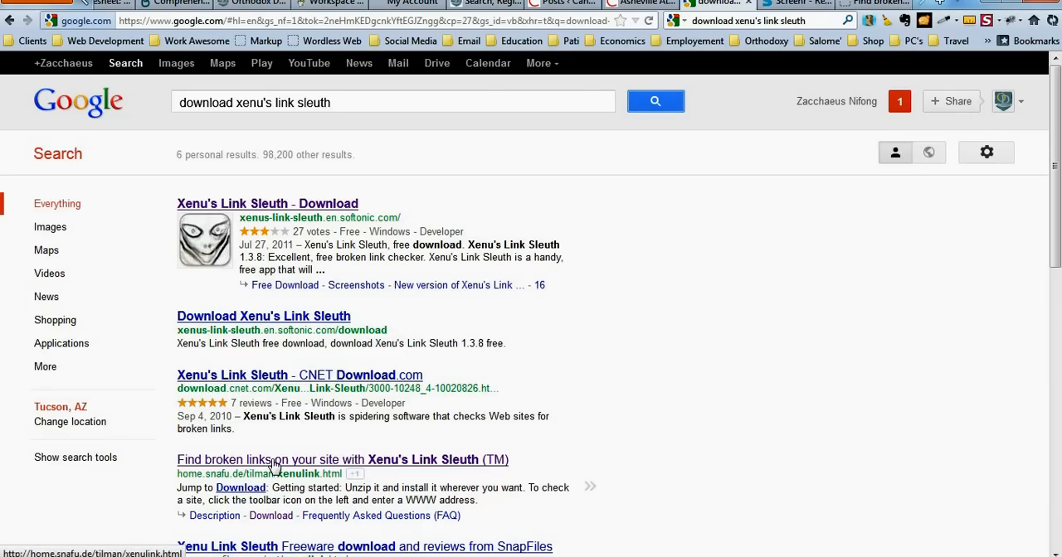
pyautogui.scroll(-3)
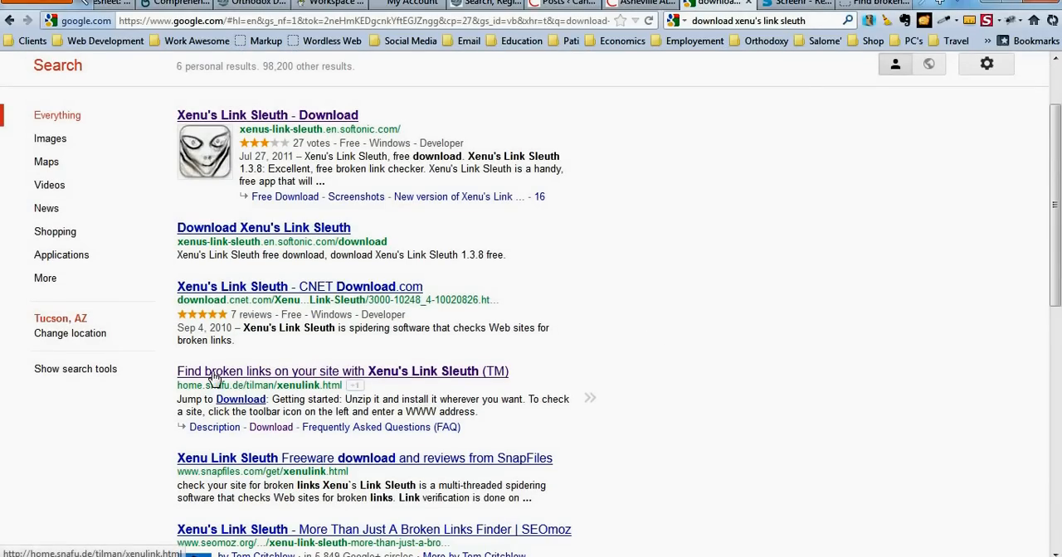
# - Go to the official home.snafu.de Xenu page and jump to its Download section
pyautogui.click(340, 372)
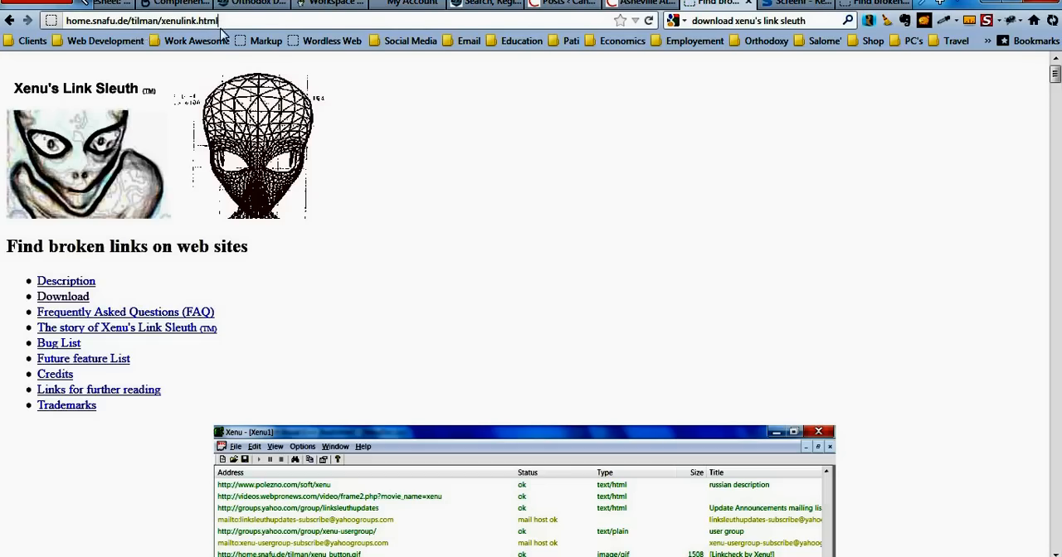
pyautogui.click(141, 20)
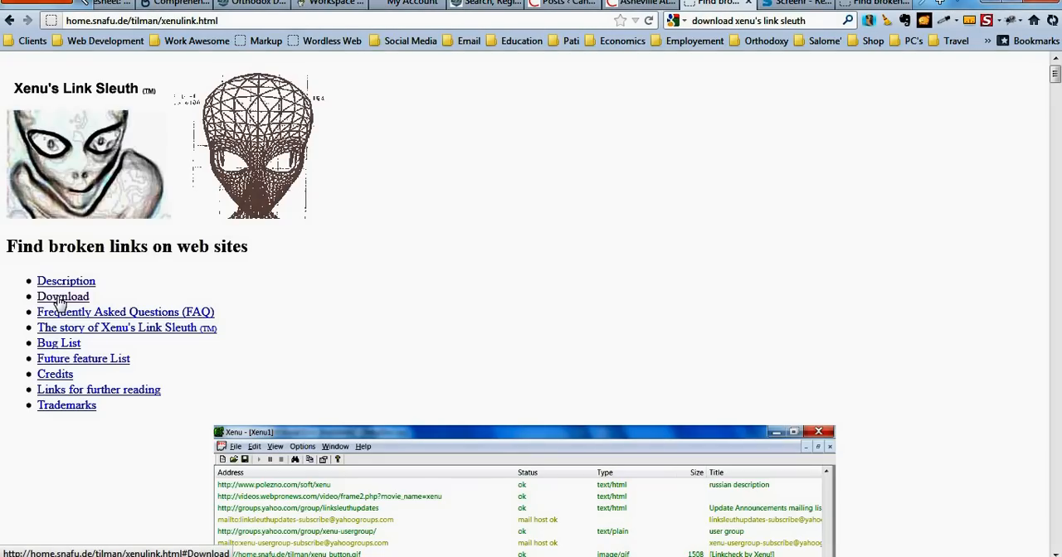
pyautogui.click(63, 296)
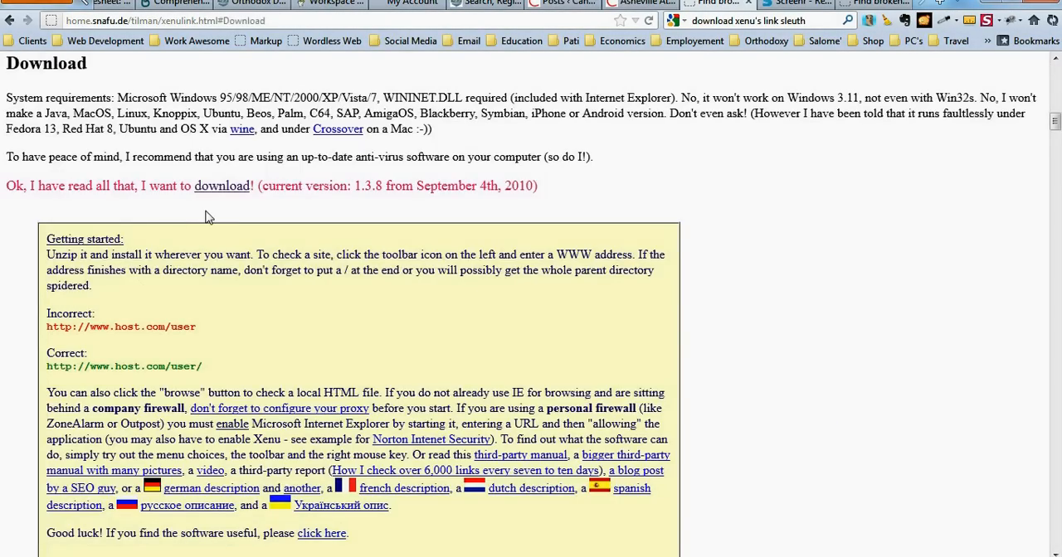
pyautogui.moveTo(222, 192)
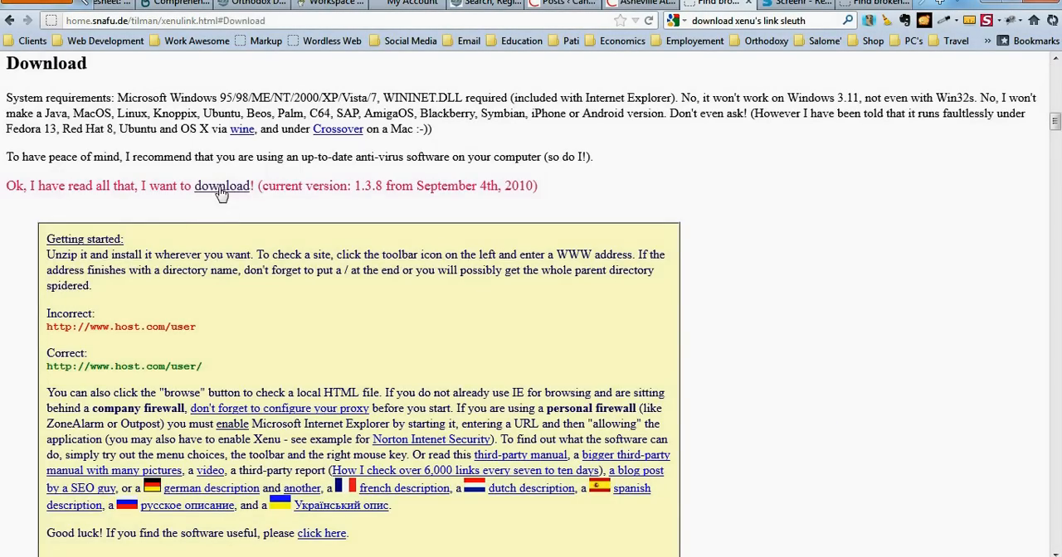
pyautogui.moveTo(406, 144)
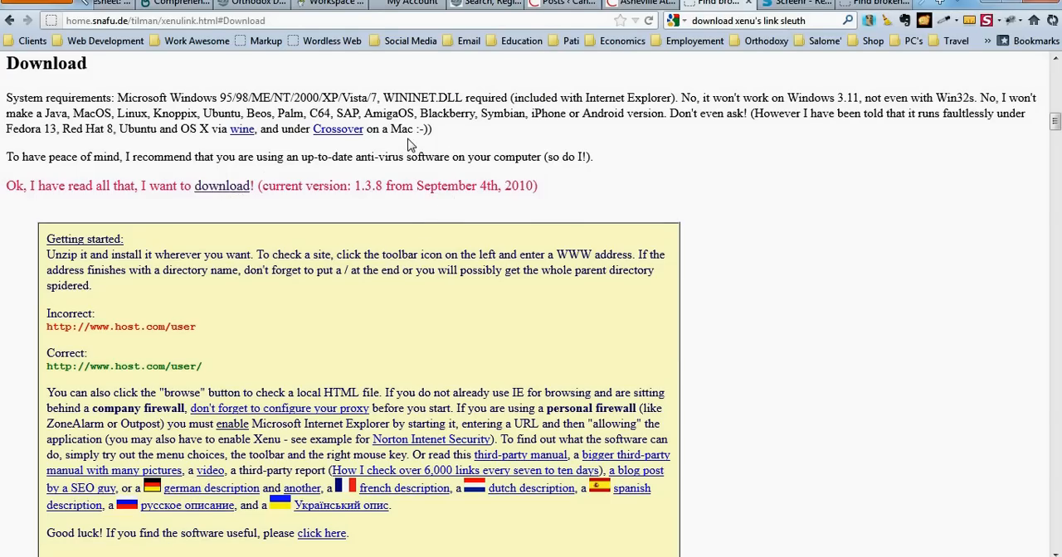
# - Start the XENU.ZIP download and choose Save File in the prompt
pyautogui.click(222, 186)
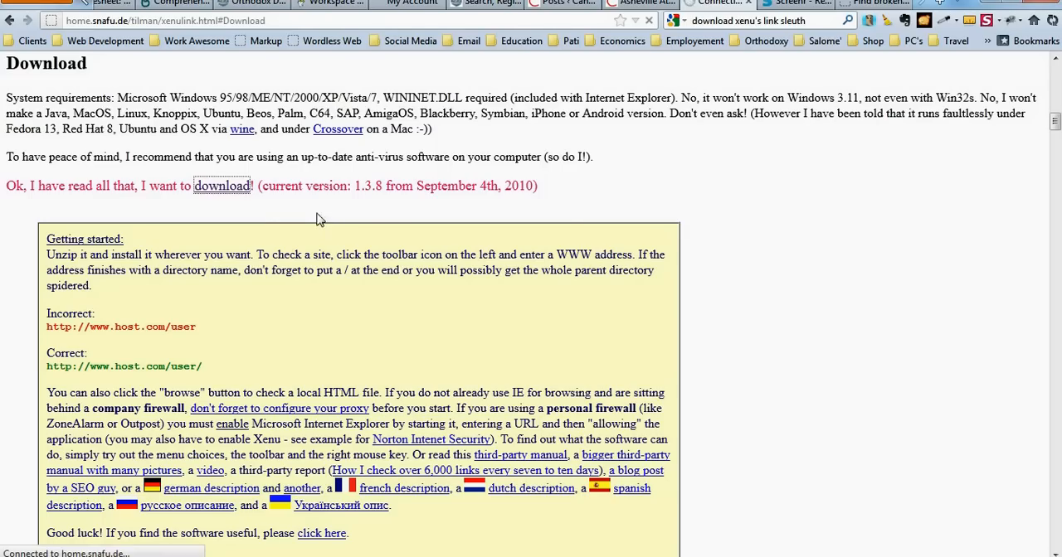
pyautogui.click(223, 186)
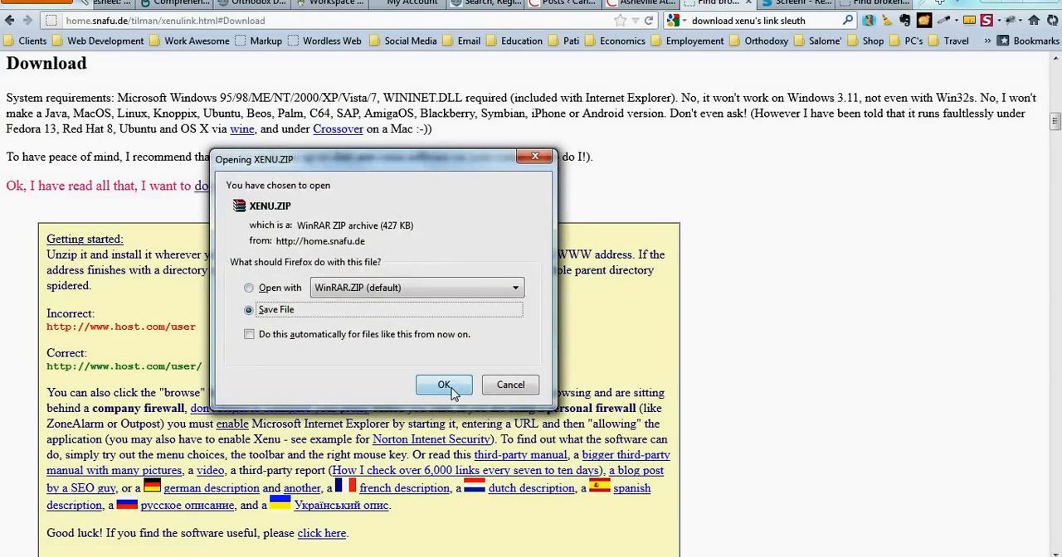
# - Confirm saving XENU.ZIP so the archive finishes downloading
pyautogui.click(444, 385)
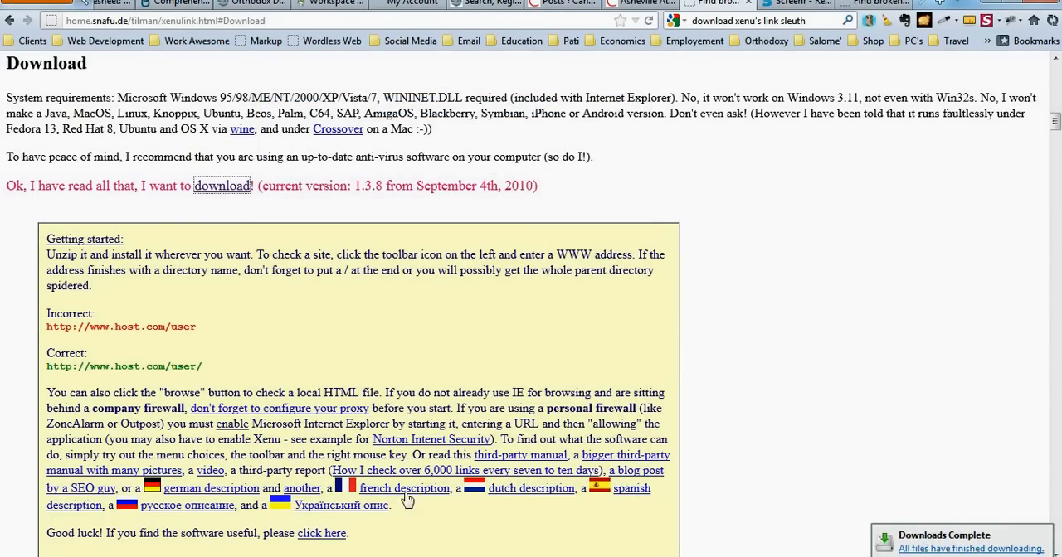
pyautogui.moveTo(401, 551)
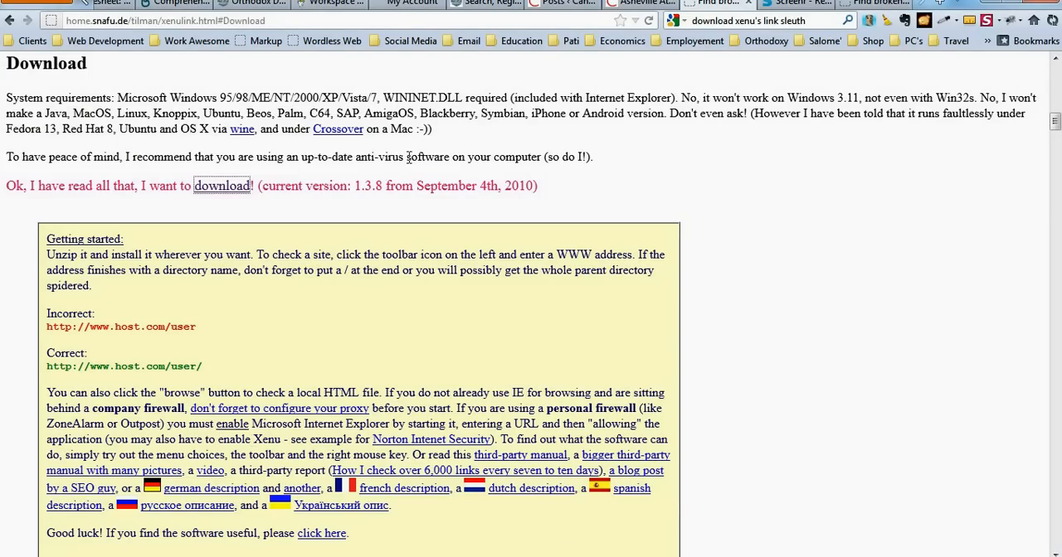
pyautogui.moveTo(763, 264)
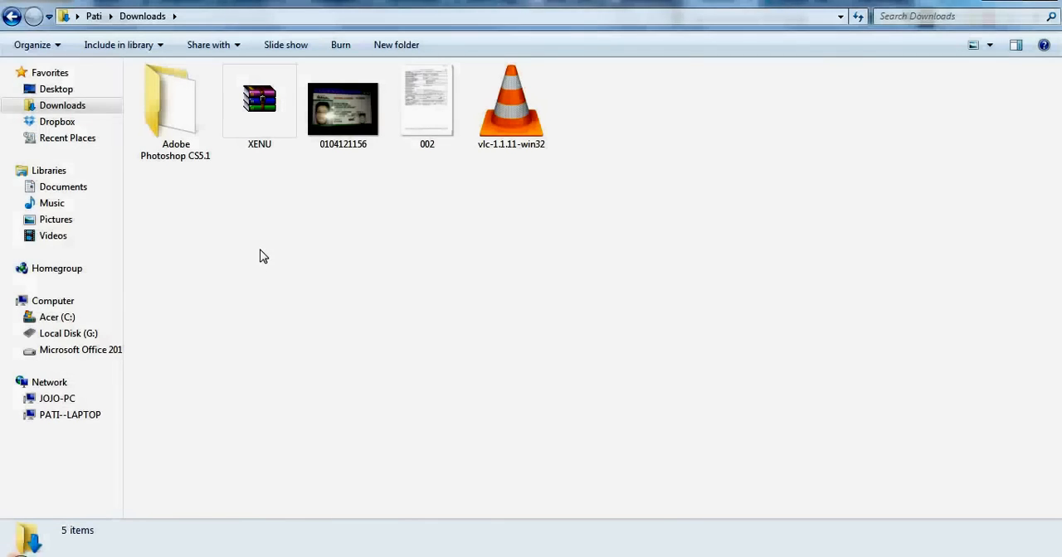
# - Extract XENU.ZIP into a XENU folder in Downloads and locate the Setup installer inside it
pyautogui.click(258, 100)
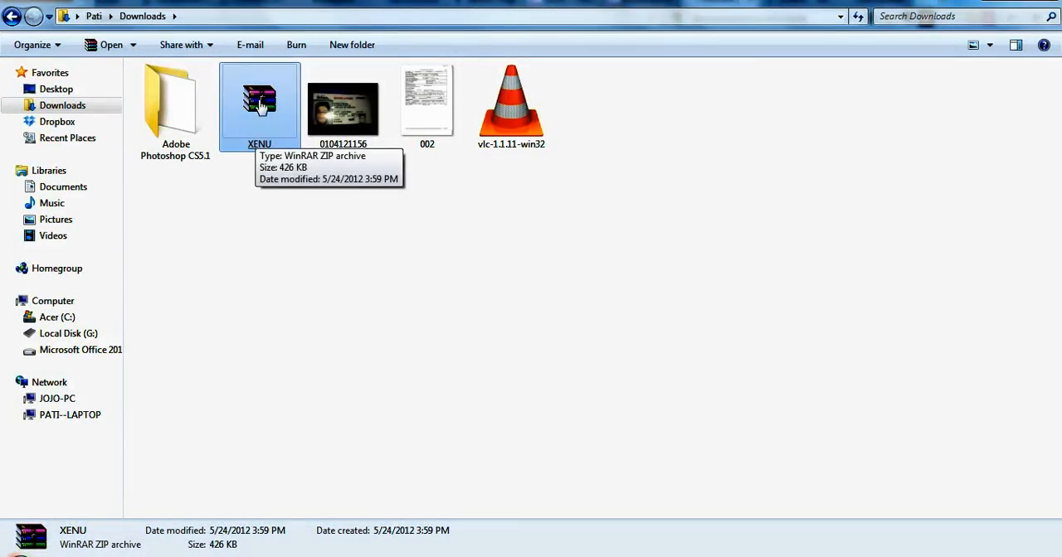
pyautogui.rightClick(259, 100)
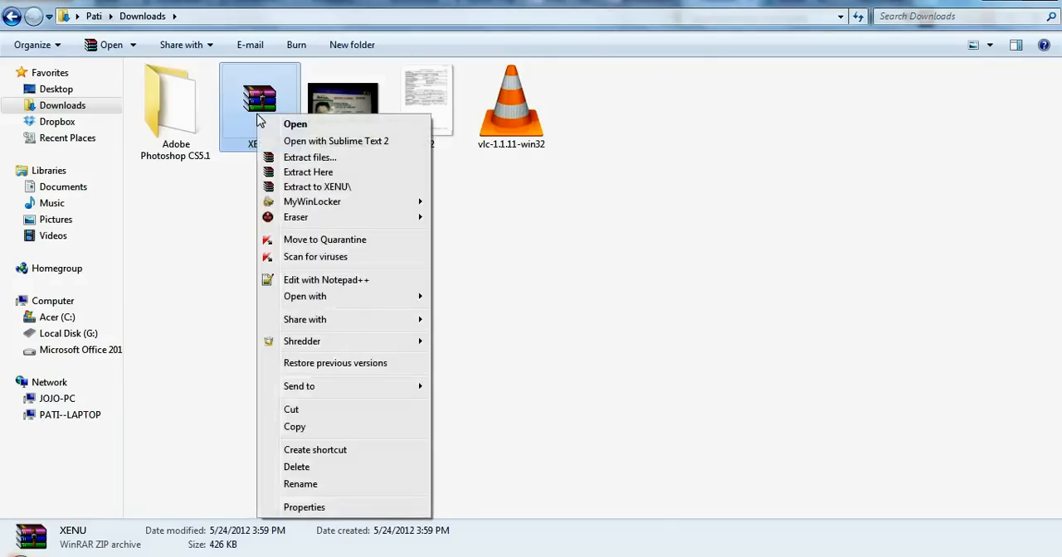
pyautogui.moveTo(312, 217)
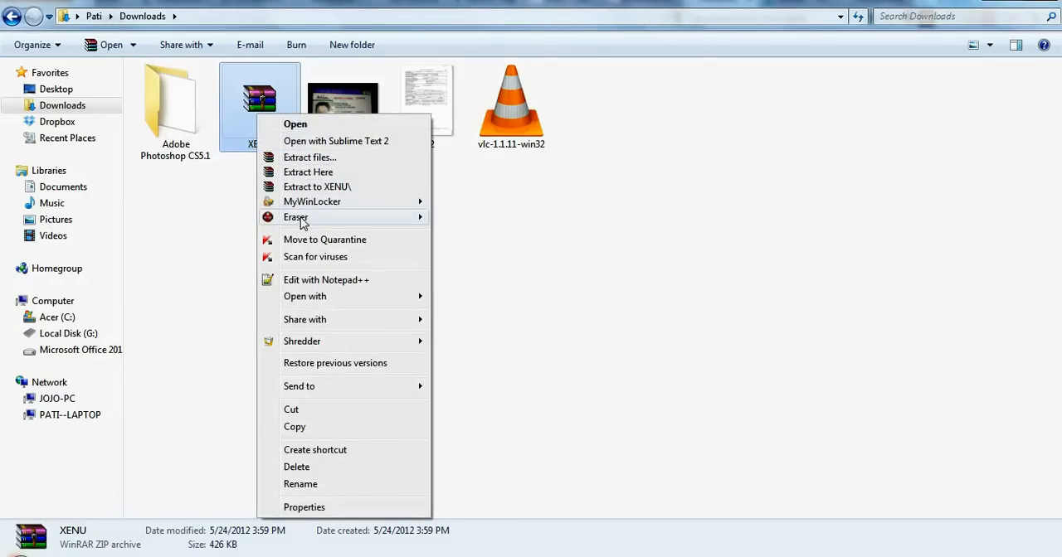
pyautogui.moveTo(371, 186)
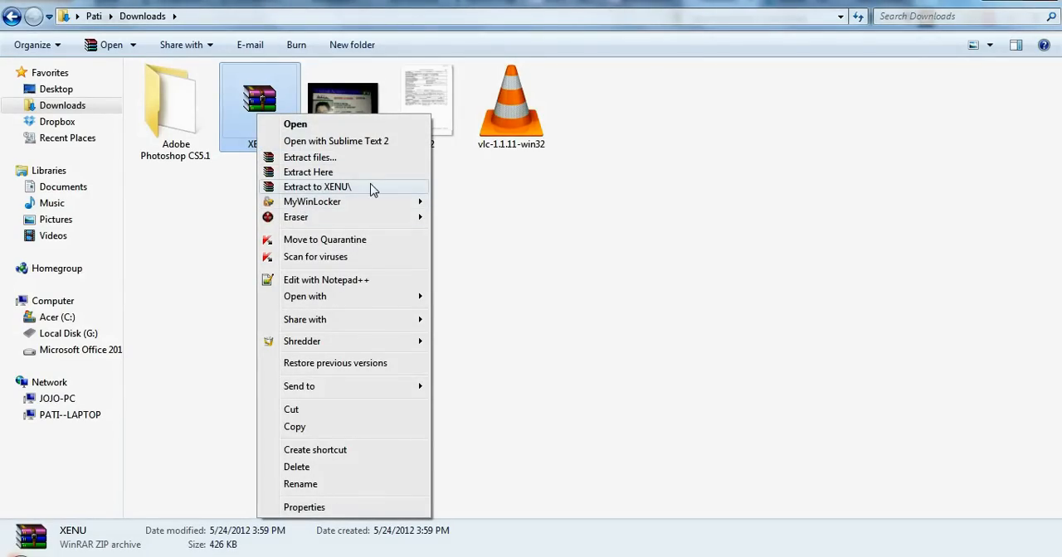
pyautogui.click(317, 185)
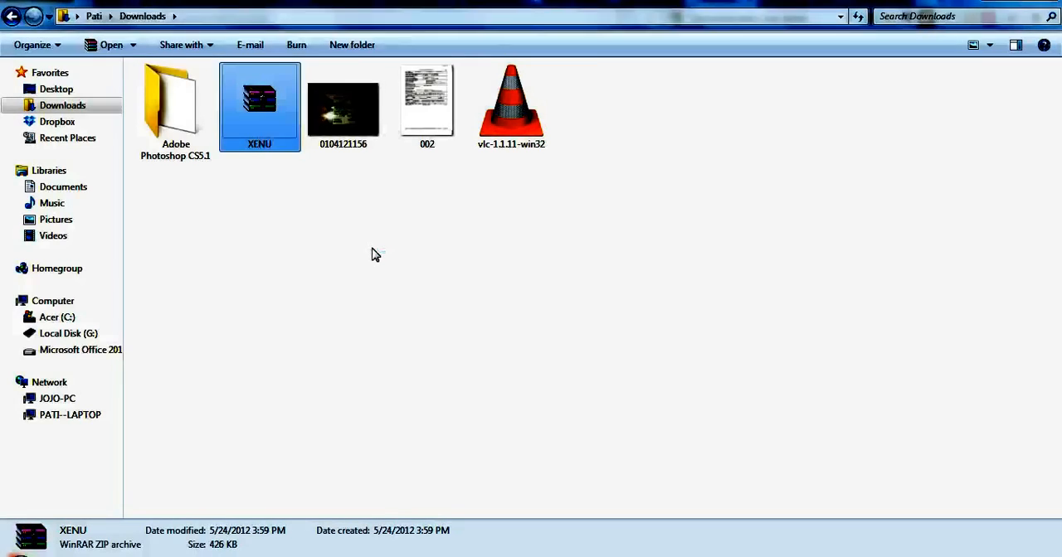
pyautogui.doubleClick(259, 106)
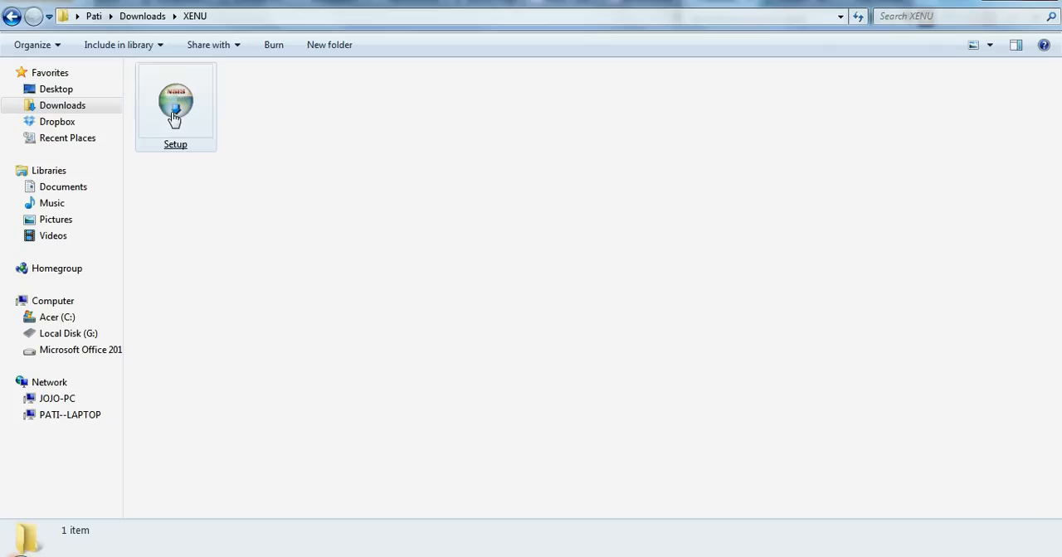
pyautogui.click(176, 103)
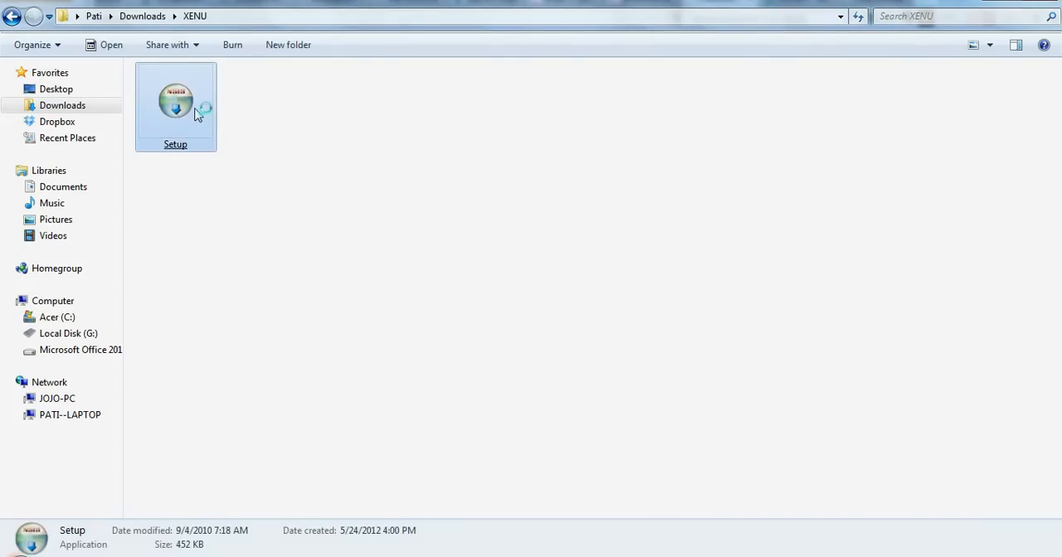
# - Install Xenu's Link Sleuth 1.3.8 with default components, folder and shortcuts, finishing with Run Xenu checked
pyautogui.doubleClick(176, 100)
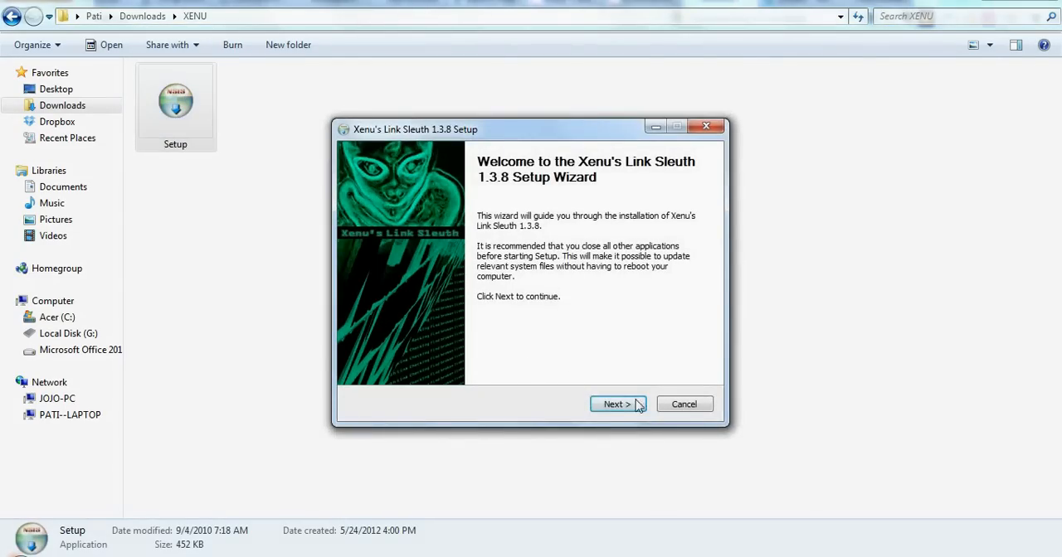
pyautogui.click(613, 405)
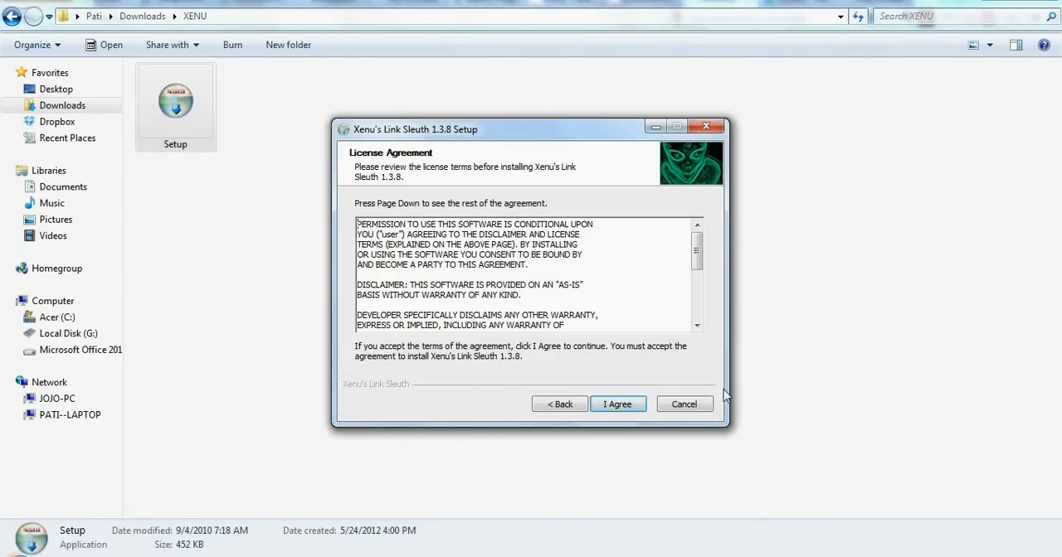
pyautogui.click(617, 405)
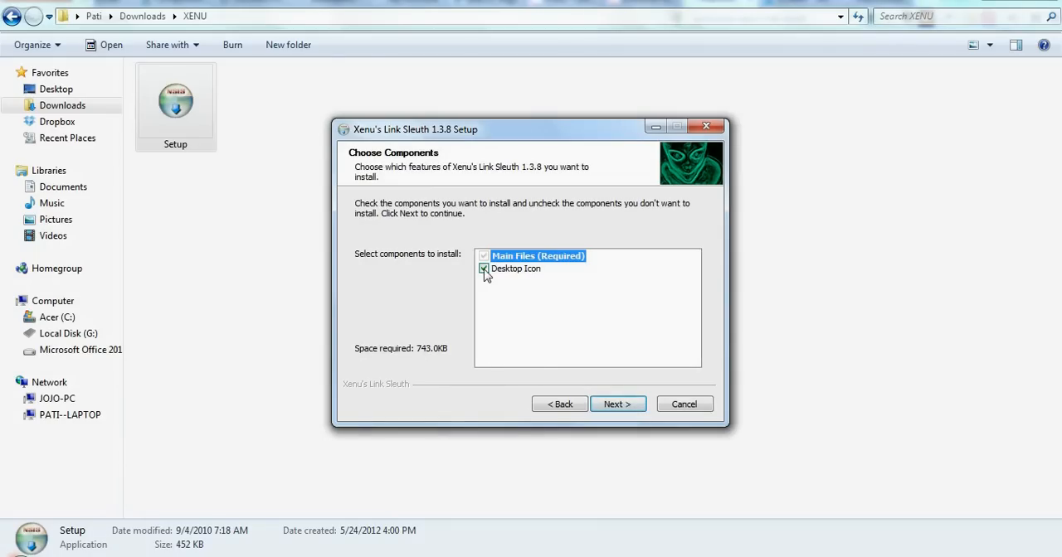
pyautogui.click(618, 405)
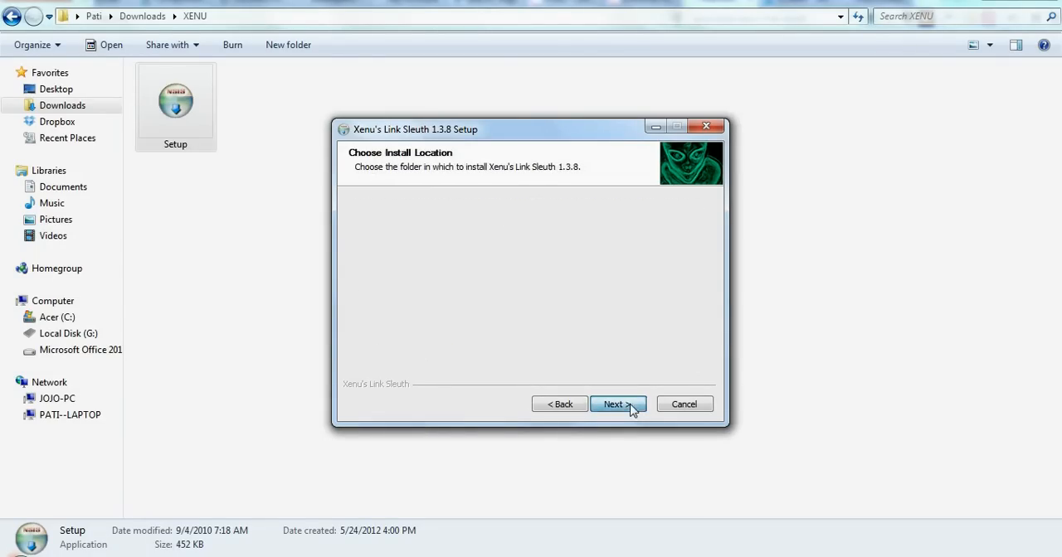
pyautogui.click(617, 405)
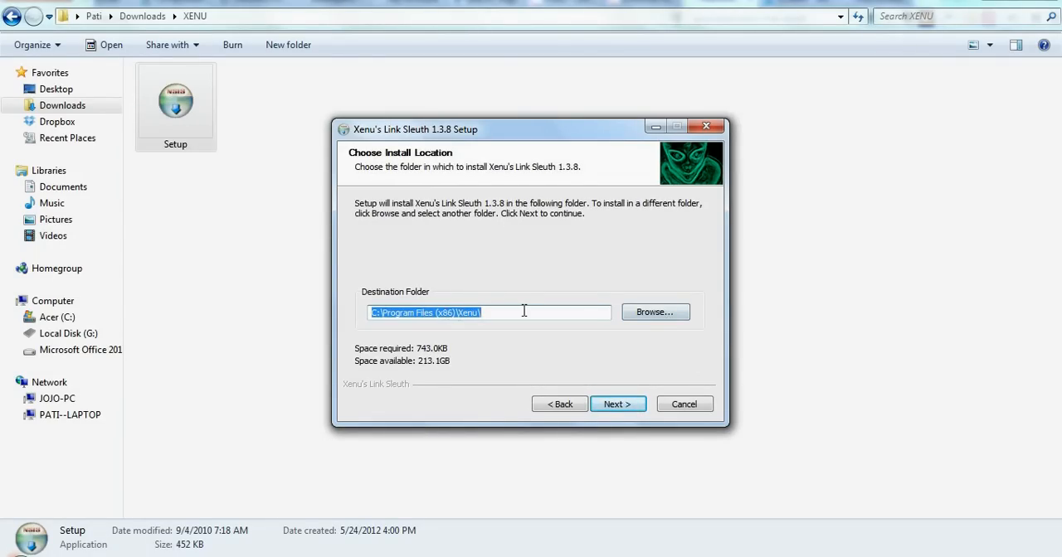
pyautogui.click(617, 405)
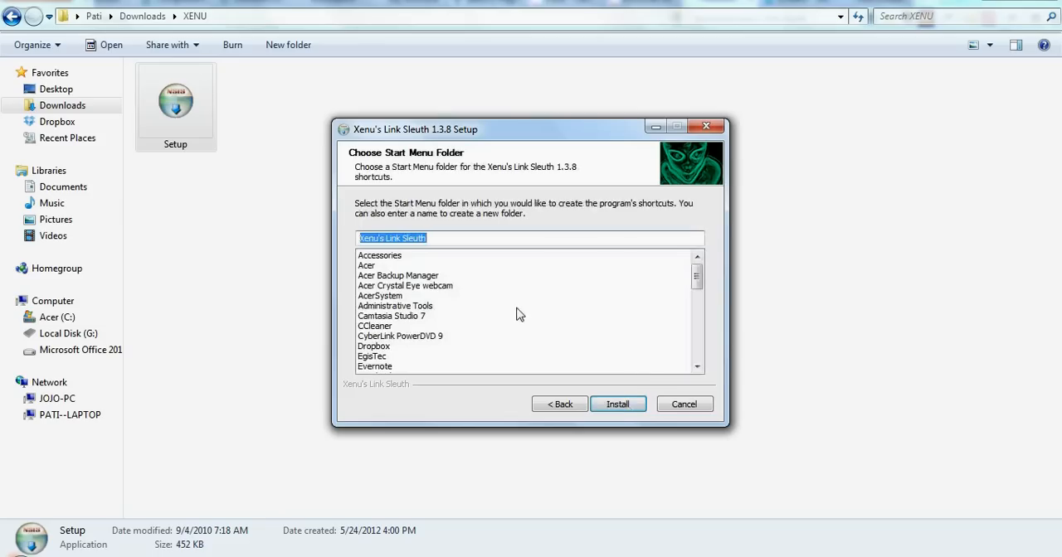
pyautogui.click(617, 404)
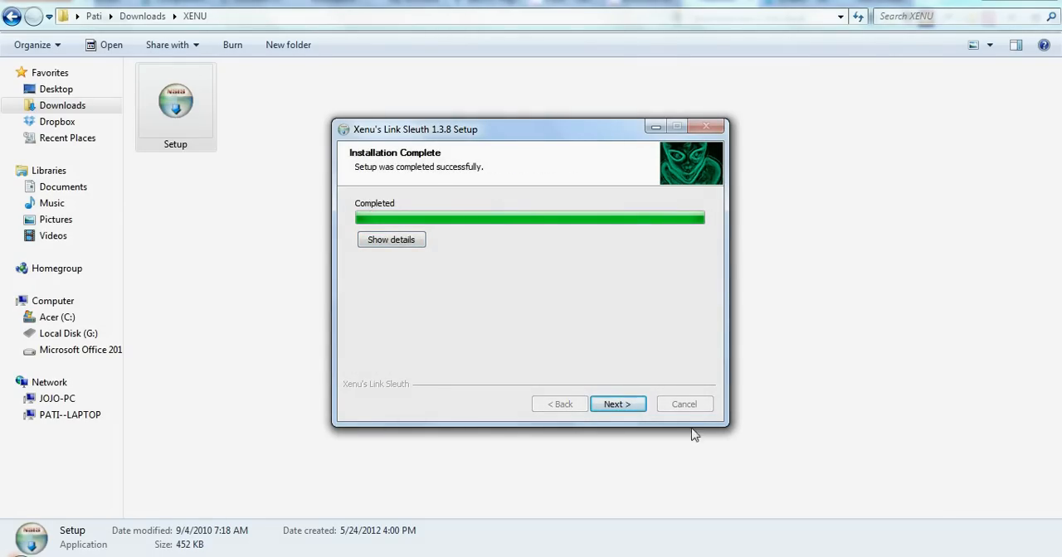
pyautogui.click(617, 404)
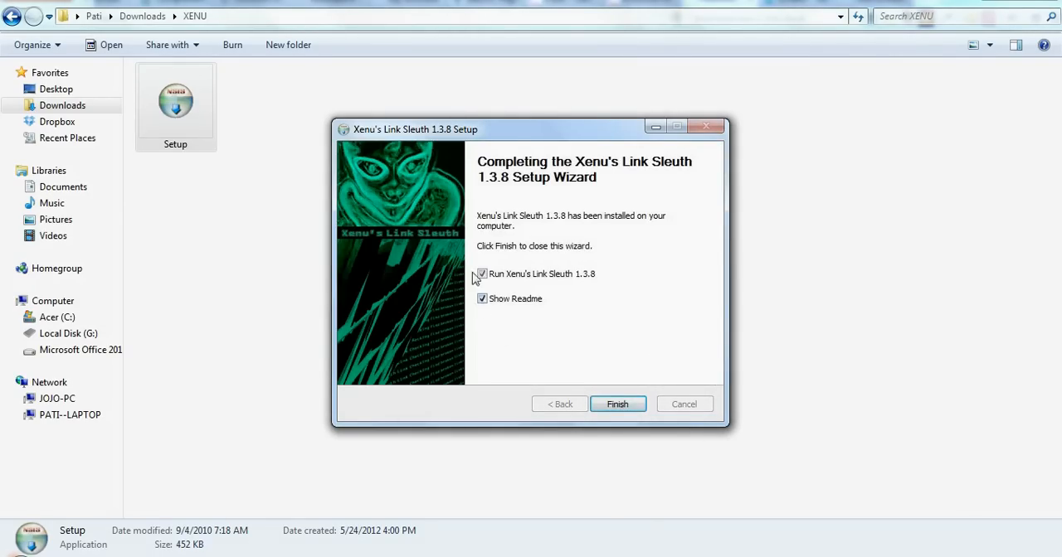
pyautogui.click(617, 405)
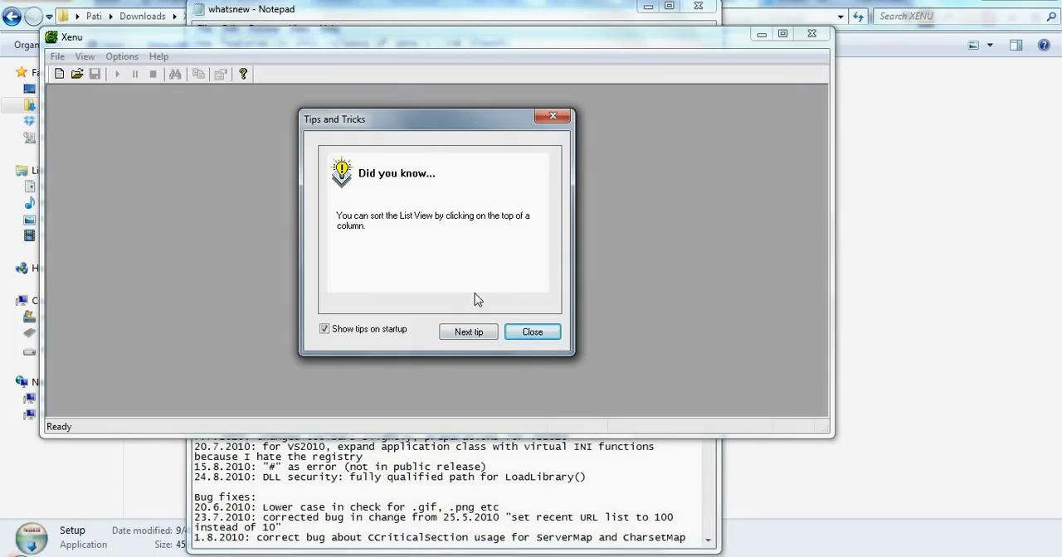
pyautogui.moveTo(323, 342)
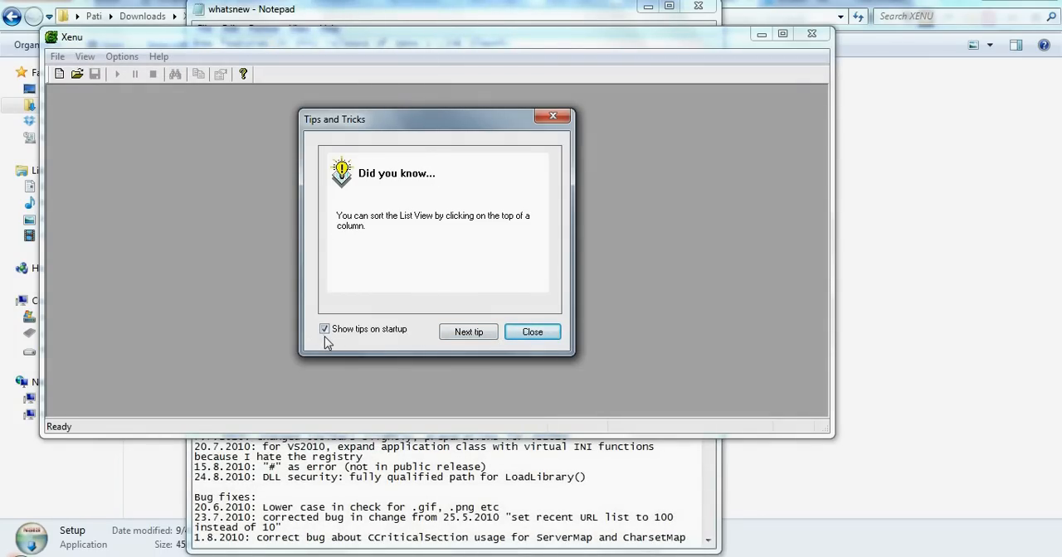
# - Dismiss the Tips and Tricks dialog and close the whatsnew Notepad window
pyautogui.click(325, 329)
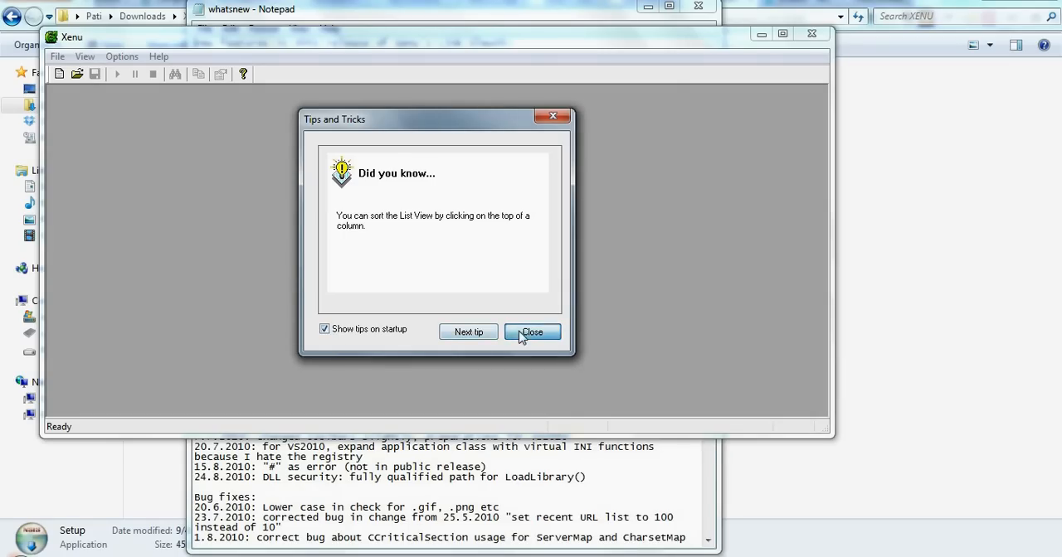
pyautogui.click(531, 332)
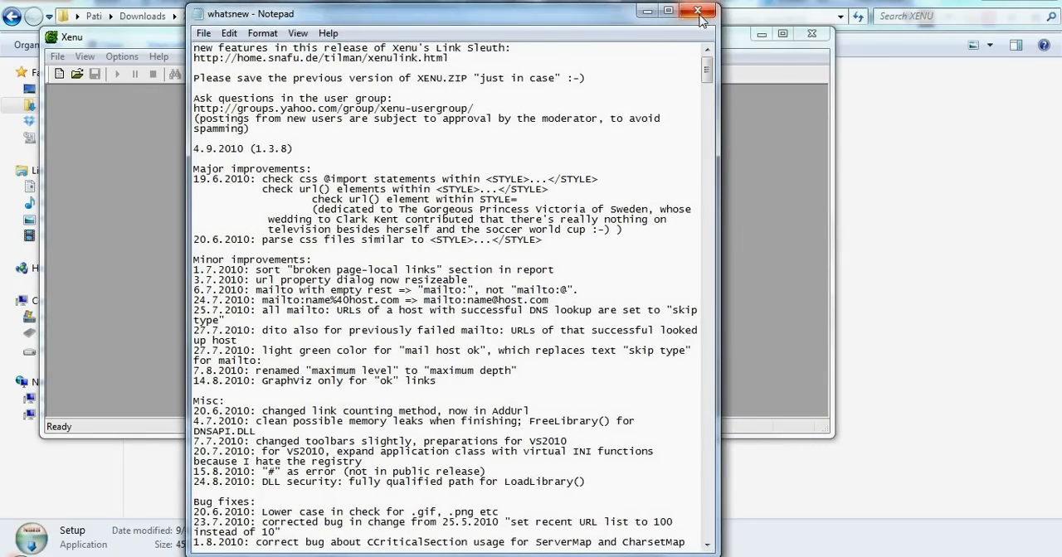
pyautogui.click(697, 12)
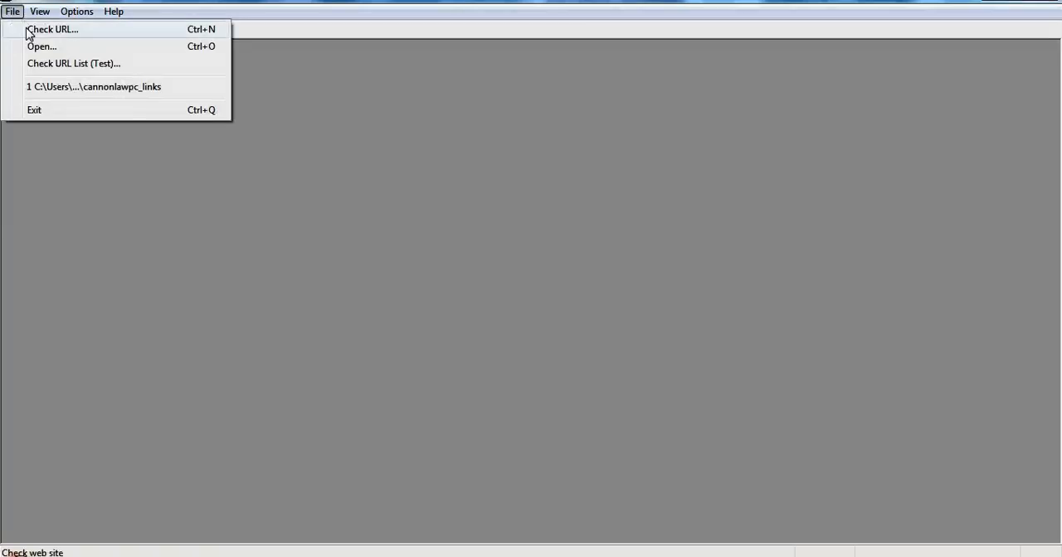
pyautogui.click(53, 30)
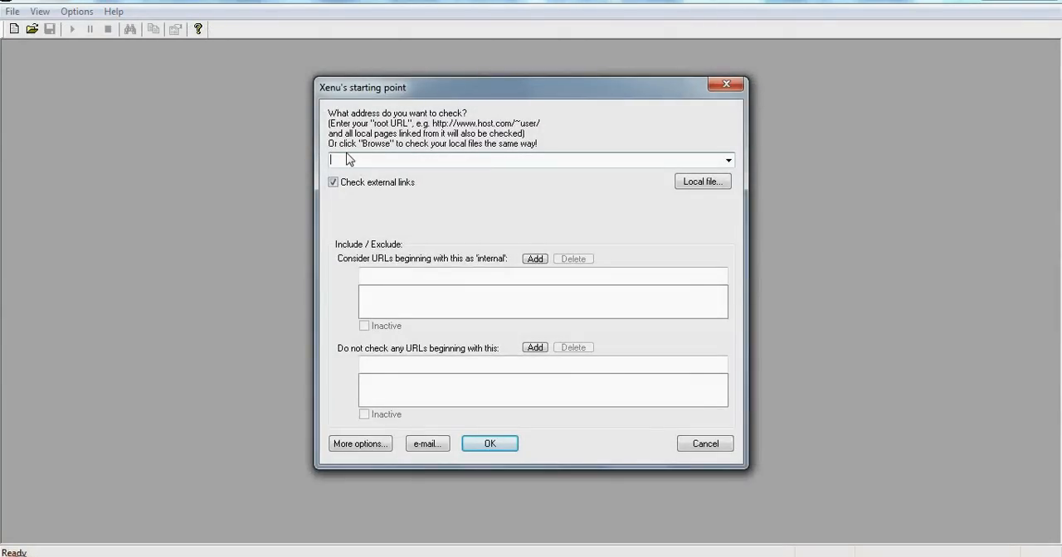
pyautogui.write('http')
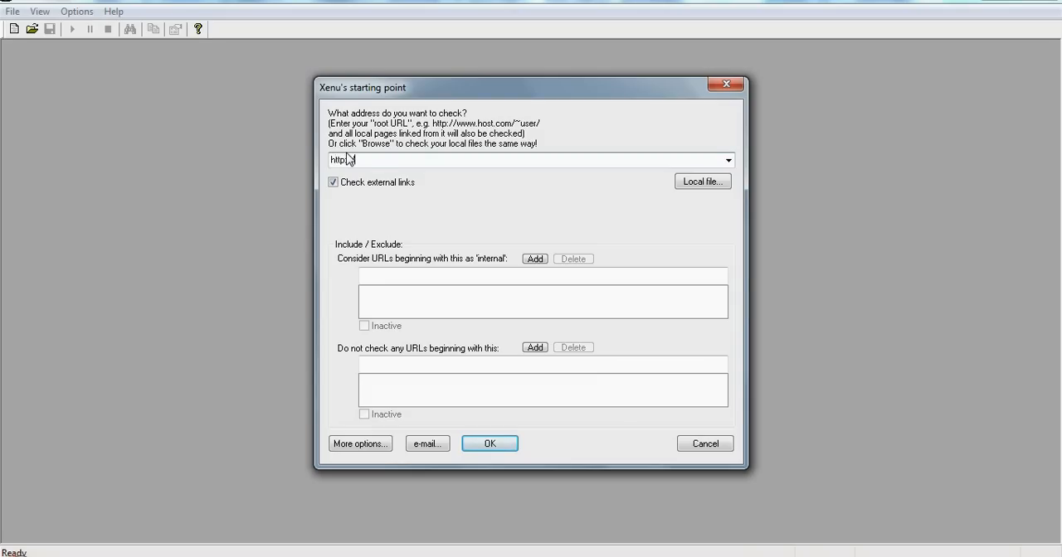
pyautogui.write('cannonlawpc.net')
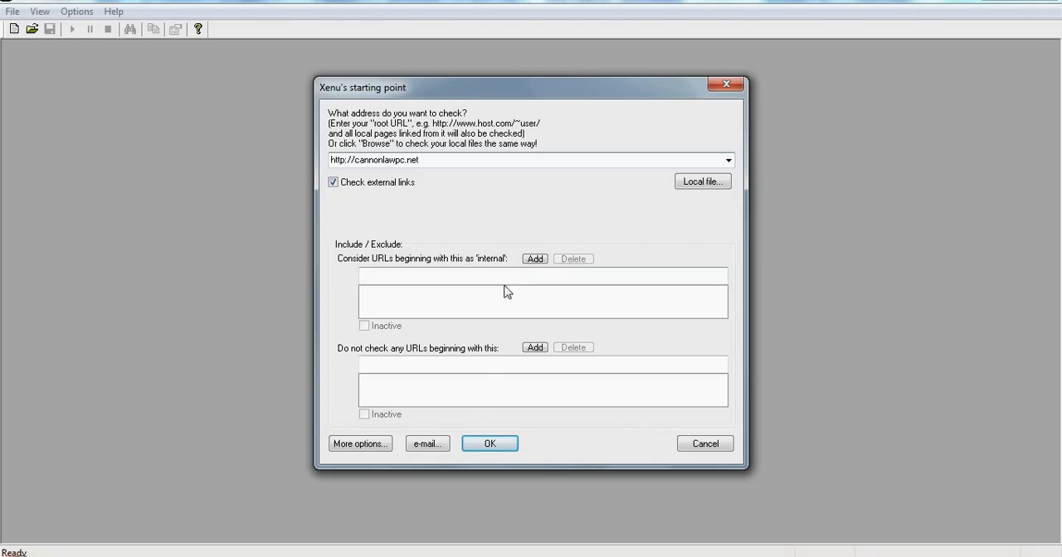
pyautogui.click(489, 443)
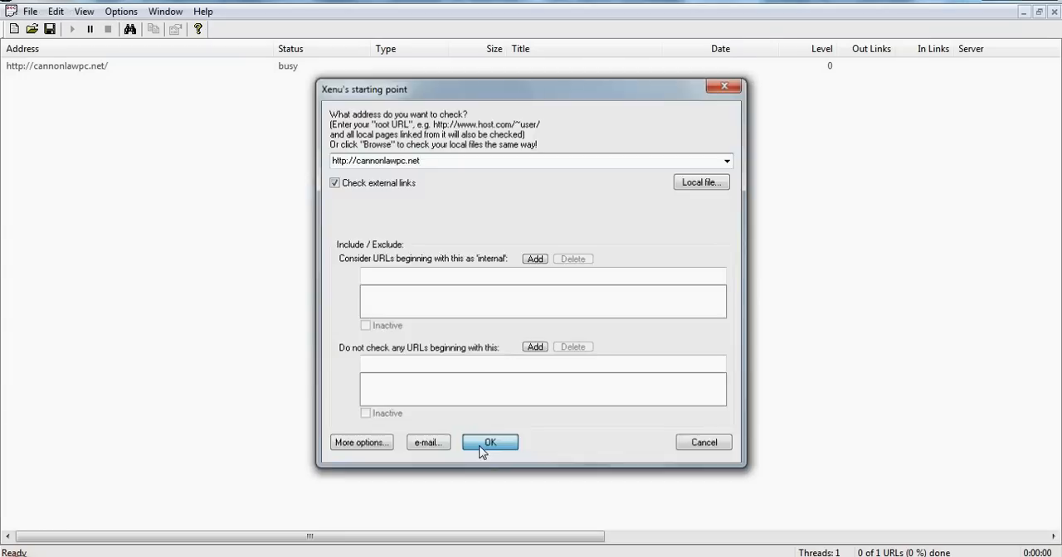
# - Let the crawl of cannonlawpc.net run, filling the list with green ok results
pyautogui.click(489, 442)
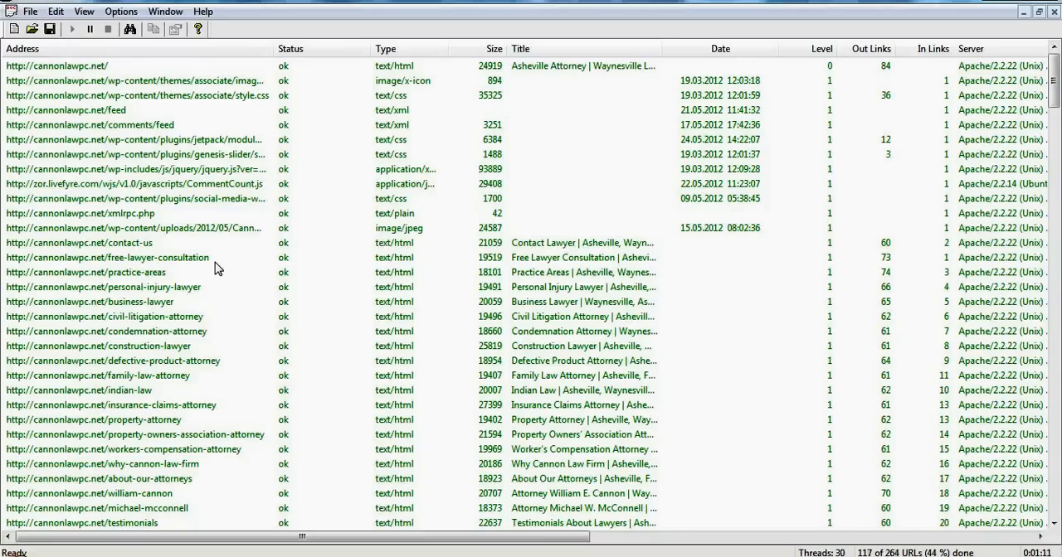
pyautogui.moveTo(191, 239)
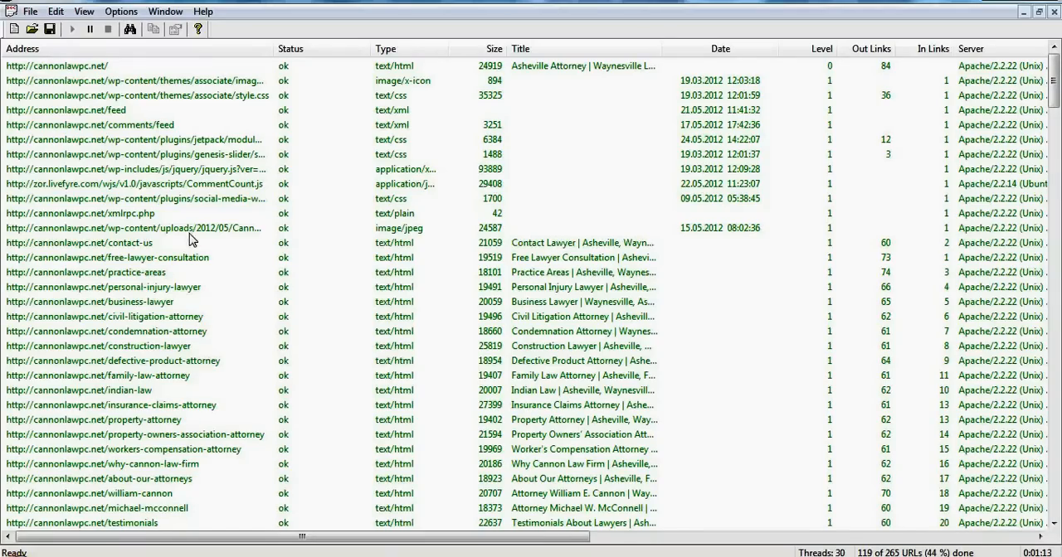